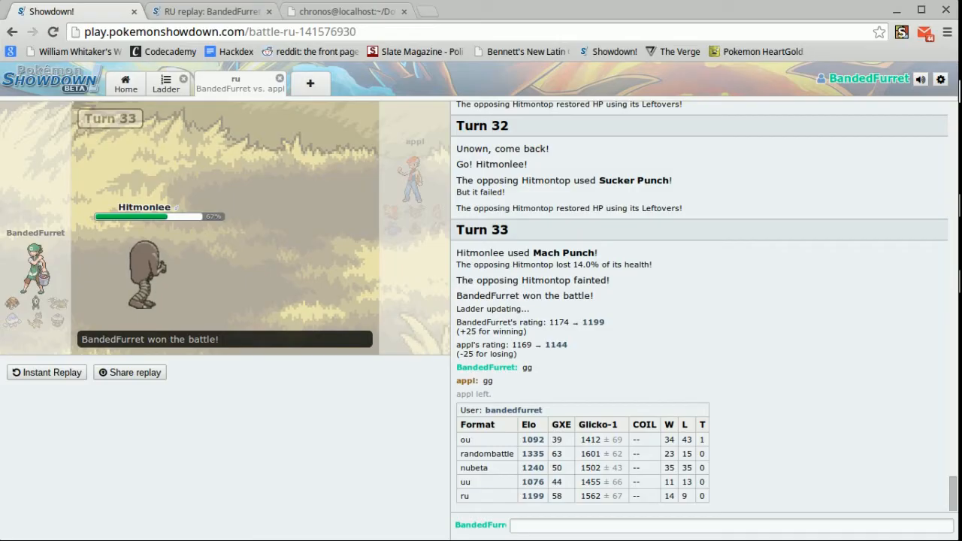
pyautogui.moveTo(282, 419)
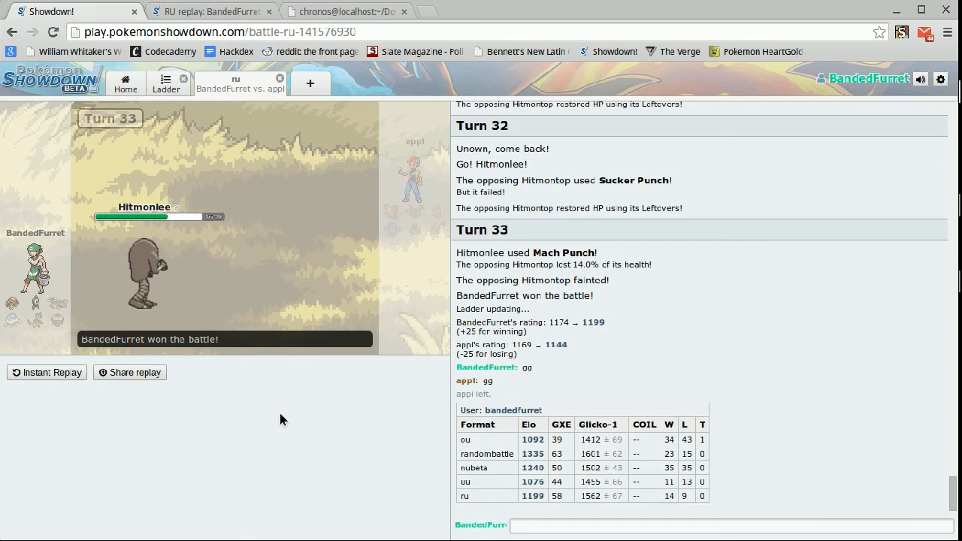
pyautogui.moveTo(440, 493)
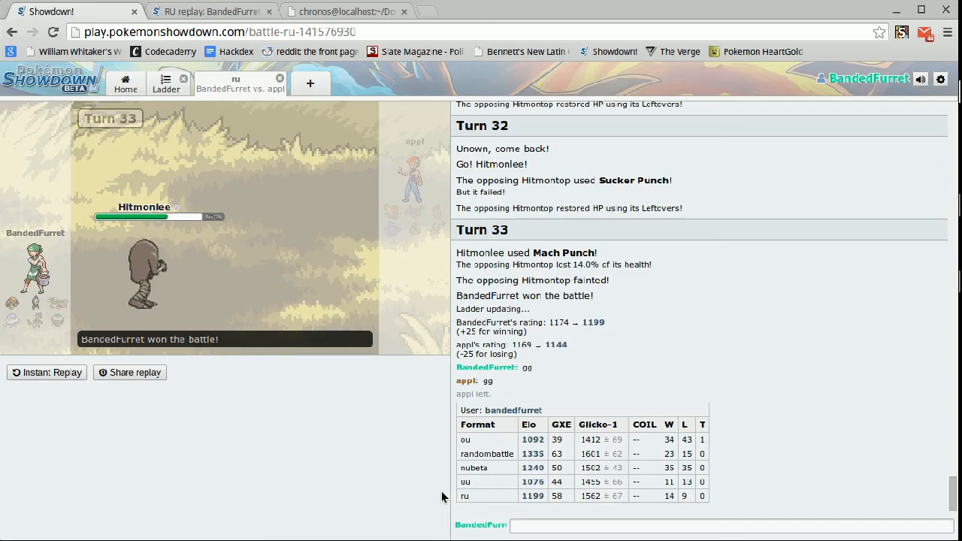
pyautogui.moveTo(387, 489)
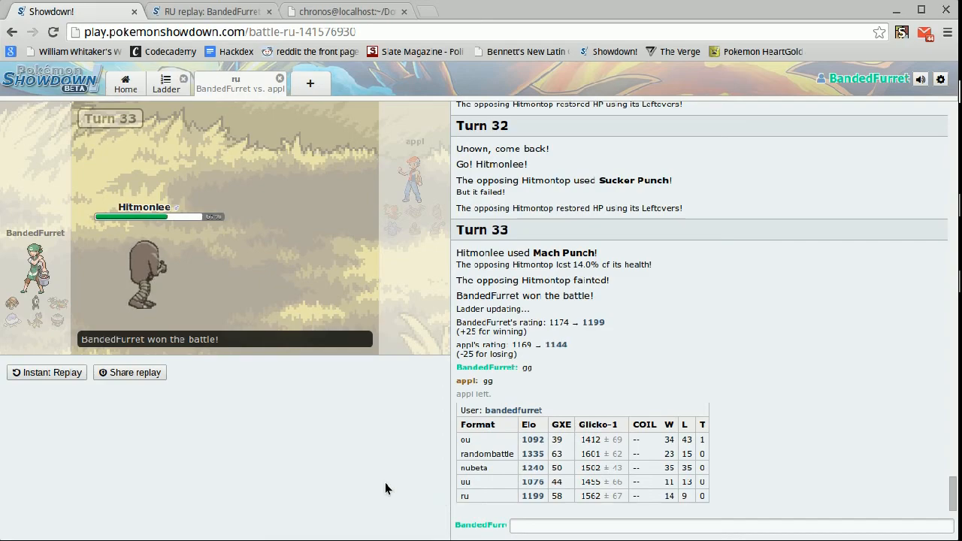
# - Open the ladder rankings, showing BandedFurret at rank 375 with a 1199 rating
pyautogui.click(729, 525)
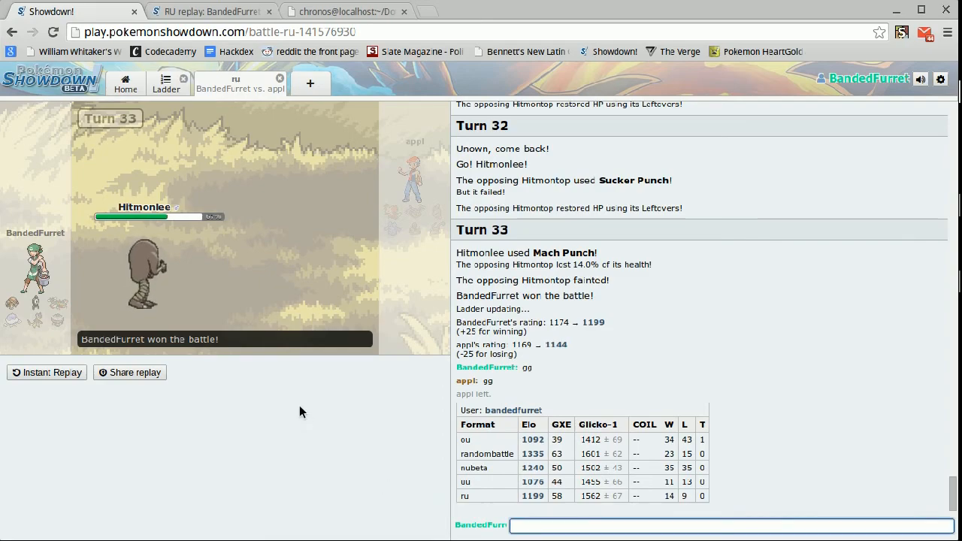
pyautogui.moveTo(279, 413)
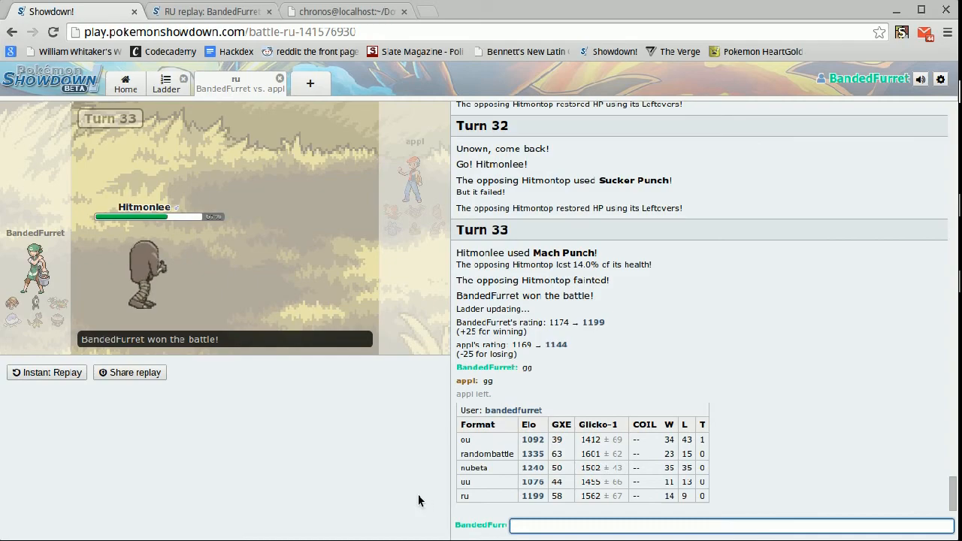
pyautogui.moveTo(422, 484)
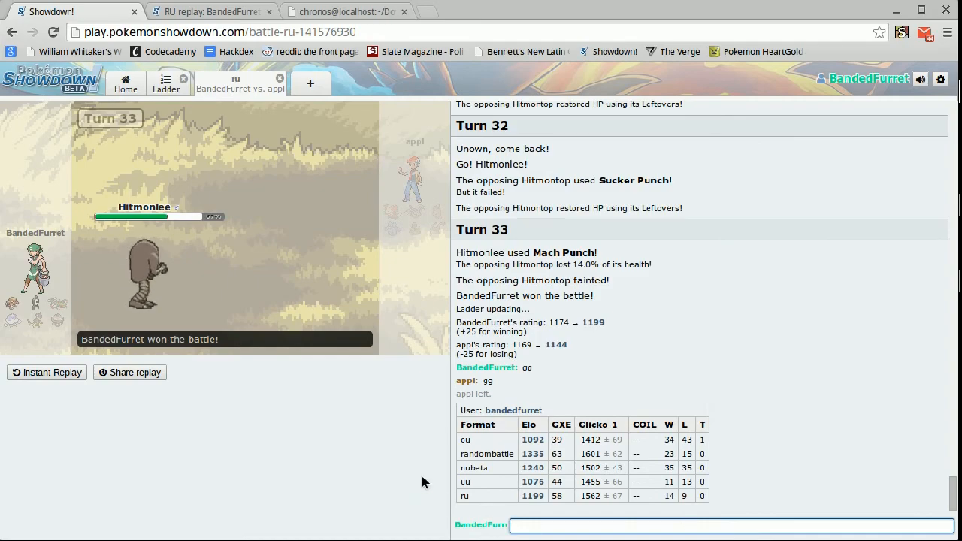
pyautogui.moveTo(222, 268)
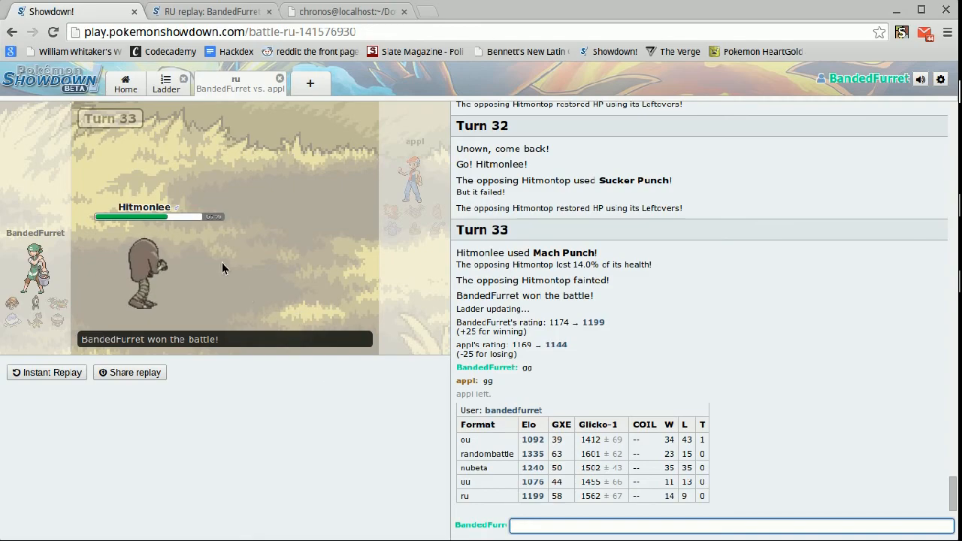
pyautogui.moveTo(166, 83)
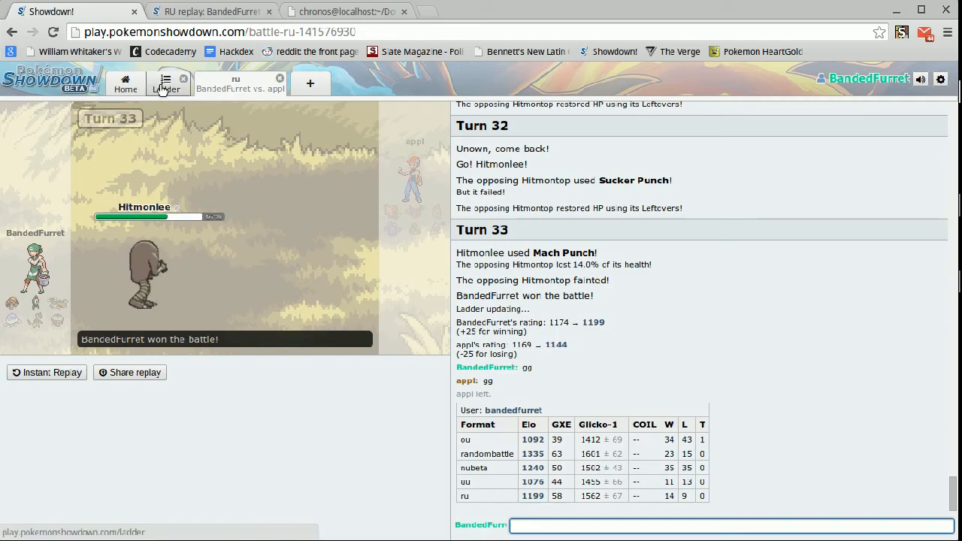
pyautogui.click(166, 83)
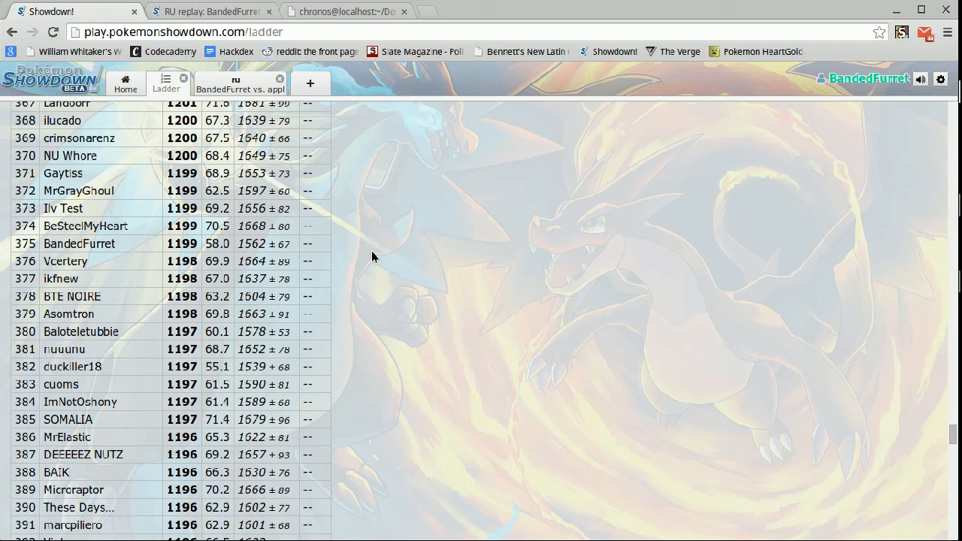
pyautogui.moveTo(353, 198)
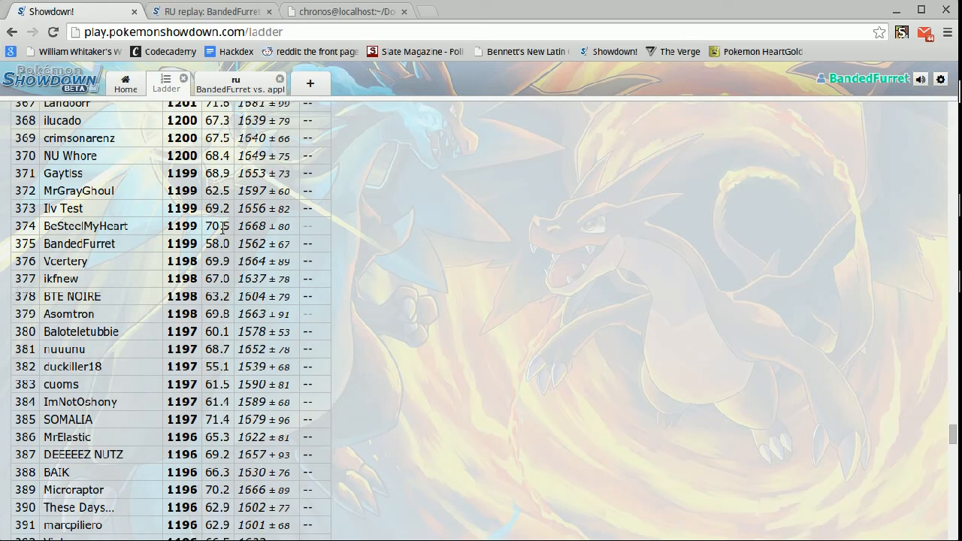
pyautogui.moveTo(292, 188)
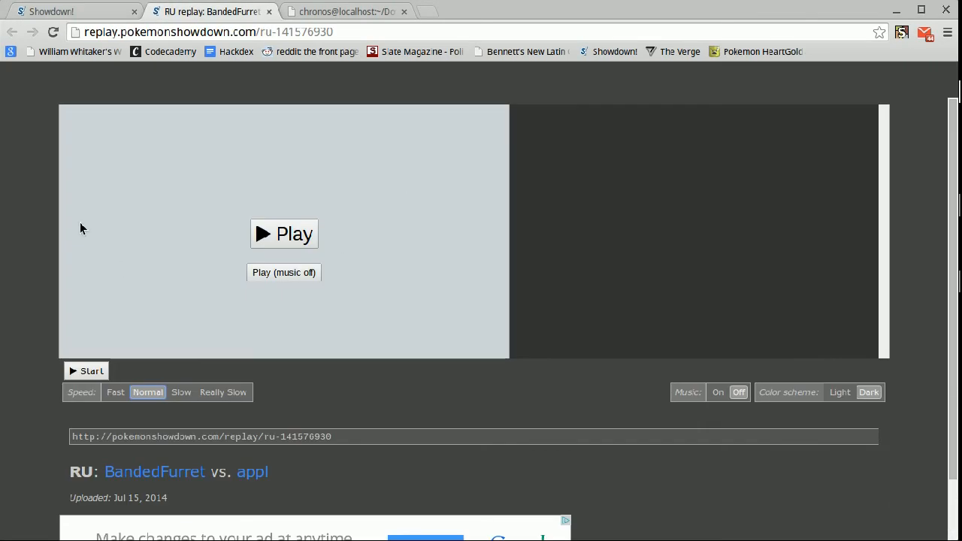
pyautogui.moveTo(237, 244)
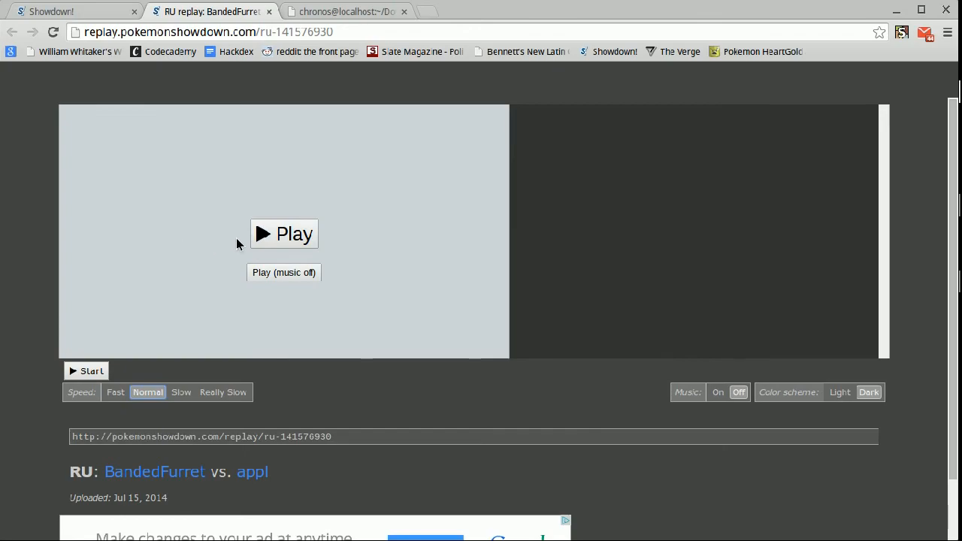
# - Play the BandedFurret vs. appl RU replay and pause when Jellicent is sent out
pyautogui.click(283, 234)
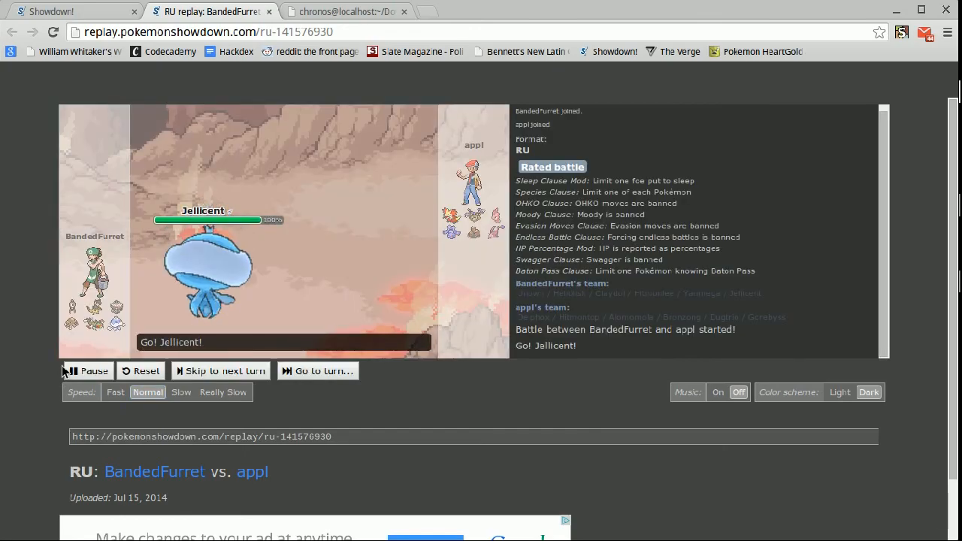
pyautogui.click(89, 370)
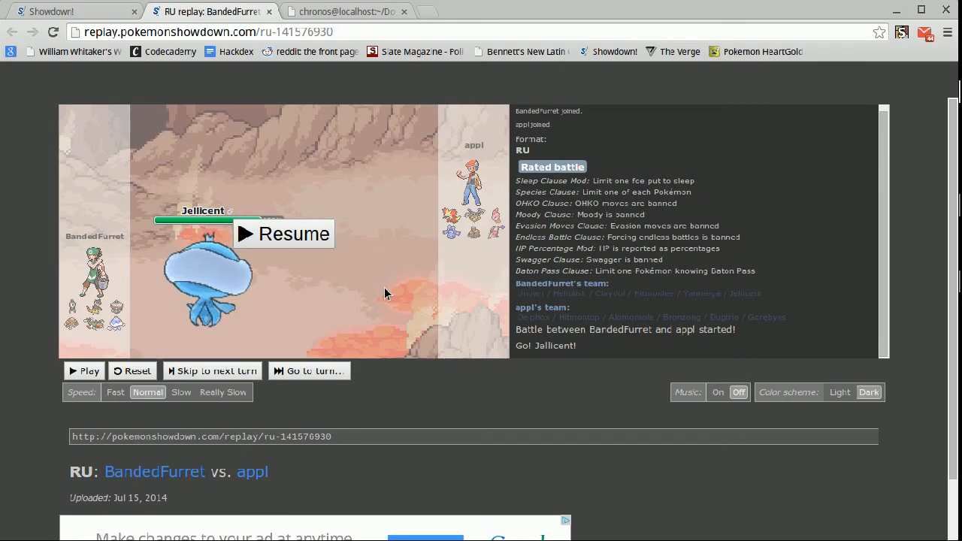
pyautogui.moveTo(483, 263)
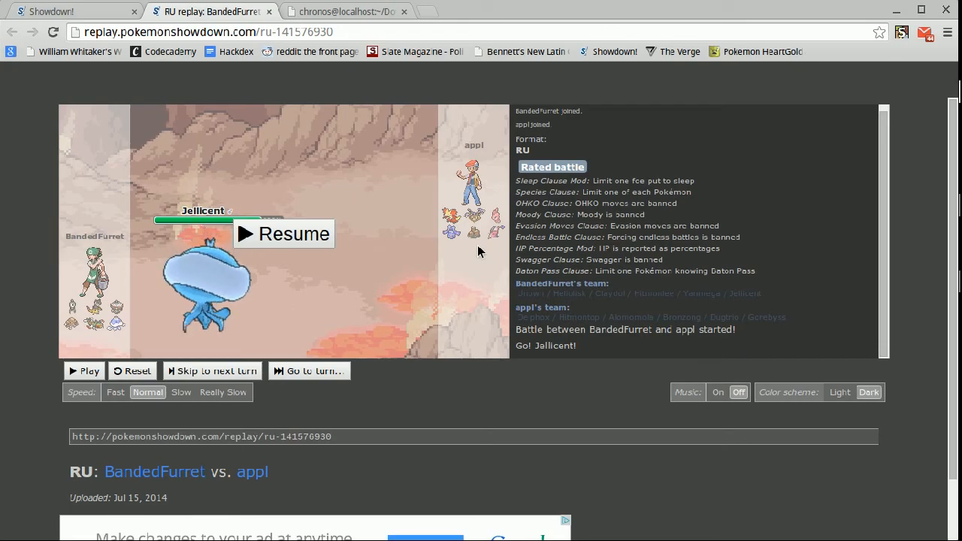
# - Play the replay in bursts, pausing after Hitmontop appears and again during turn 2
pyautogui.click(284, 234)
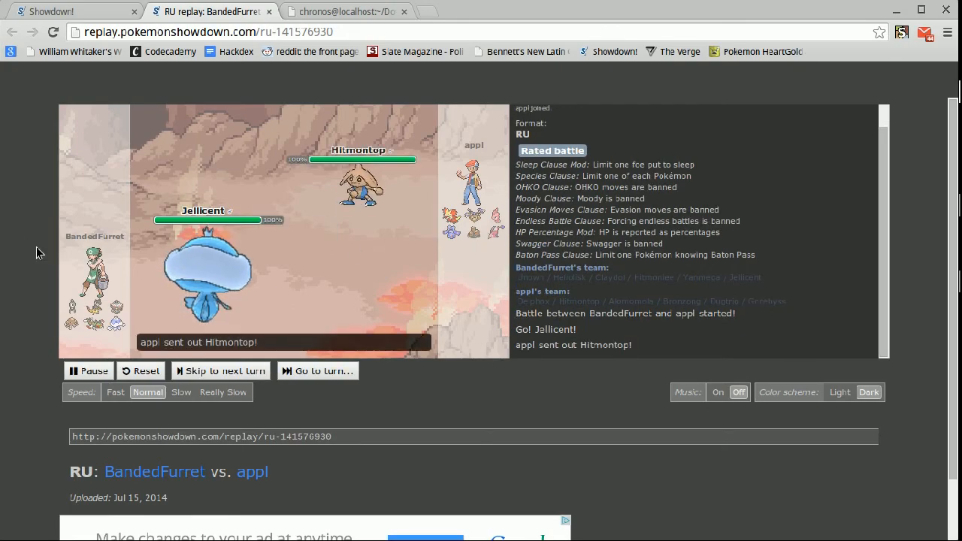
pyautogui.click(88, 370)
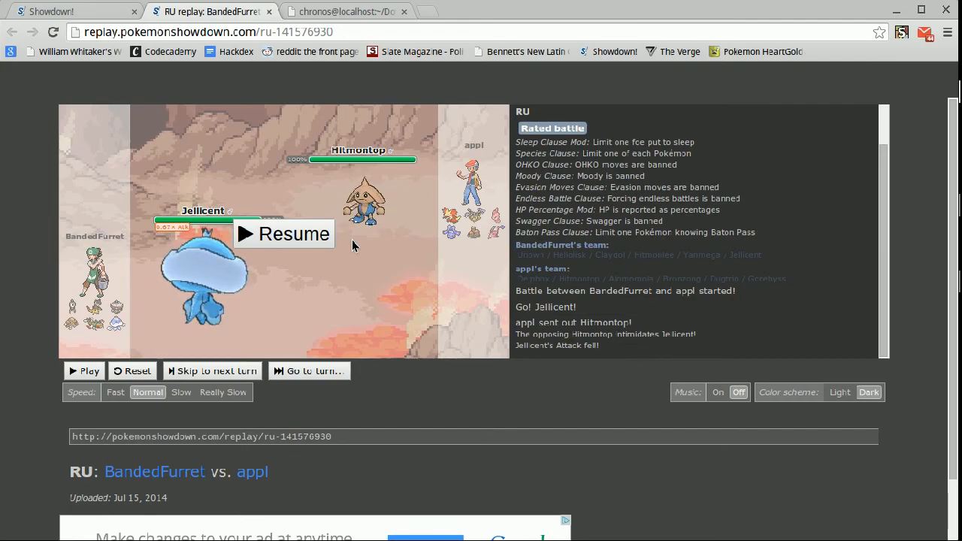
pyautogui.click(283, 234)
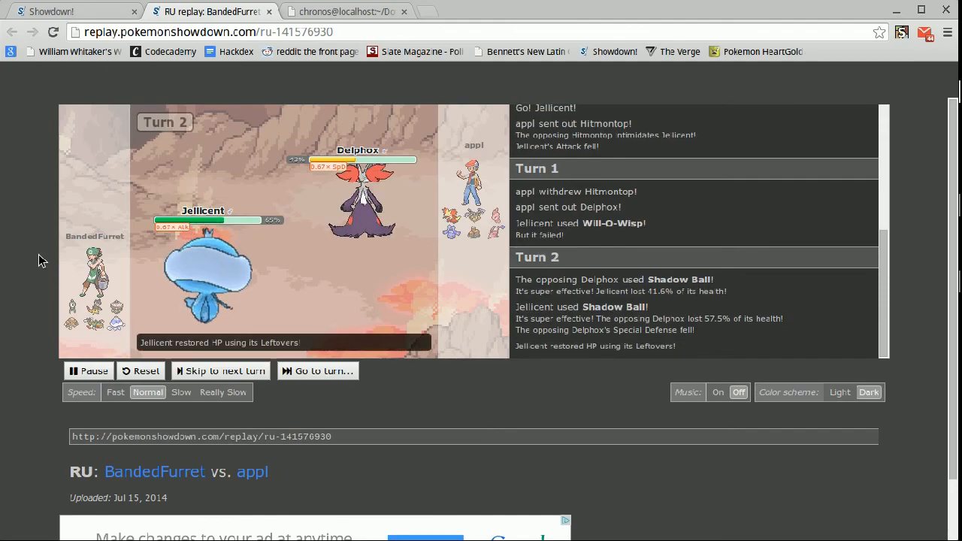
pyautogui.click(222, 370)
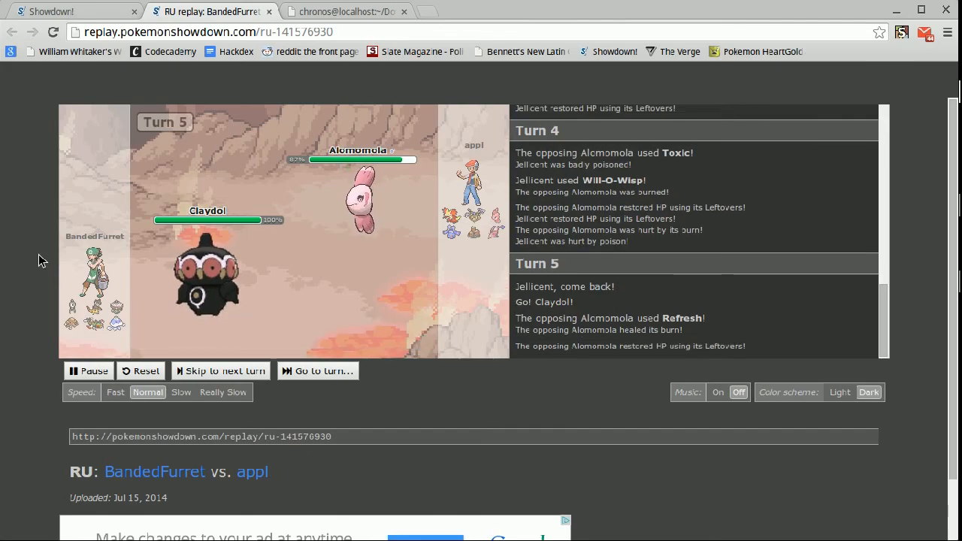
pyautogui.click(220, 370)
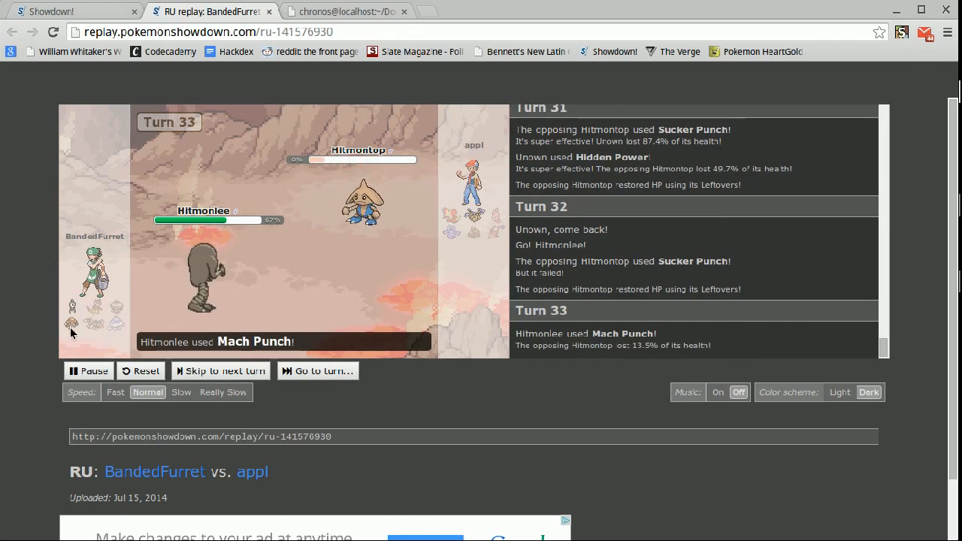
# - Pause the replay after Hitmontop faints and return to the RU ladder tab
pyautogui.click(88, 371)
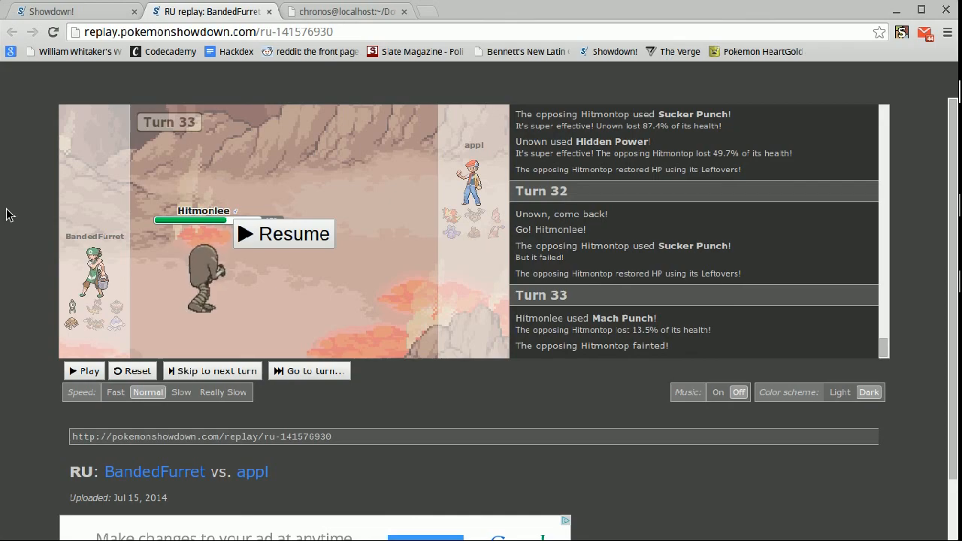
pyautogui.click(68, 11)
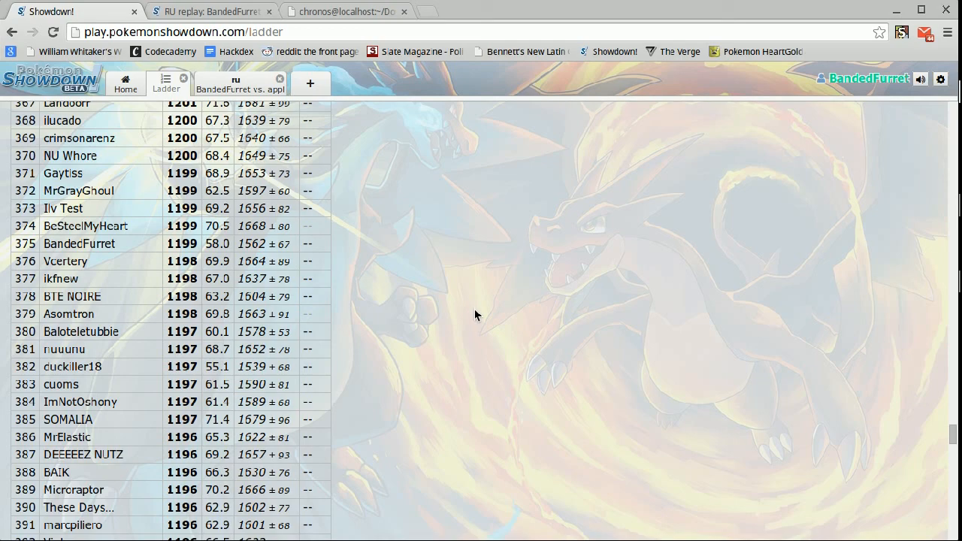
pyautogui.moveTo(480, 265)
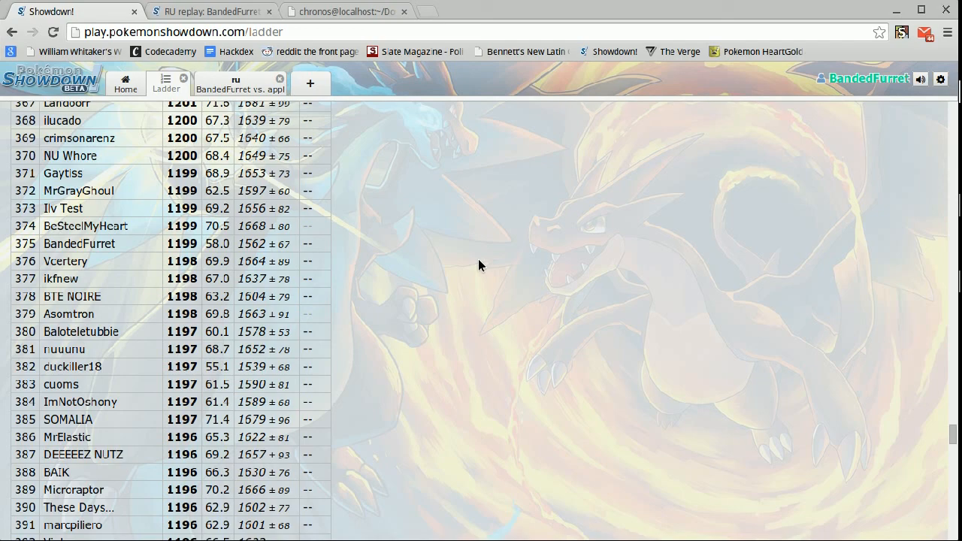
pyautogui.moveTo(448, 248)
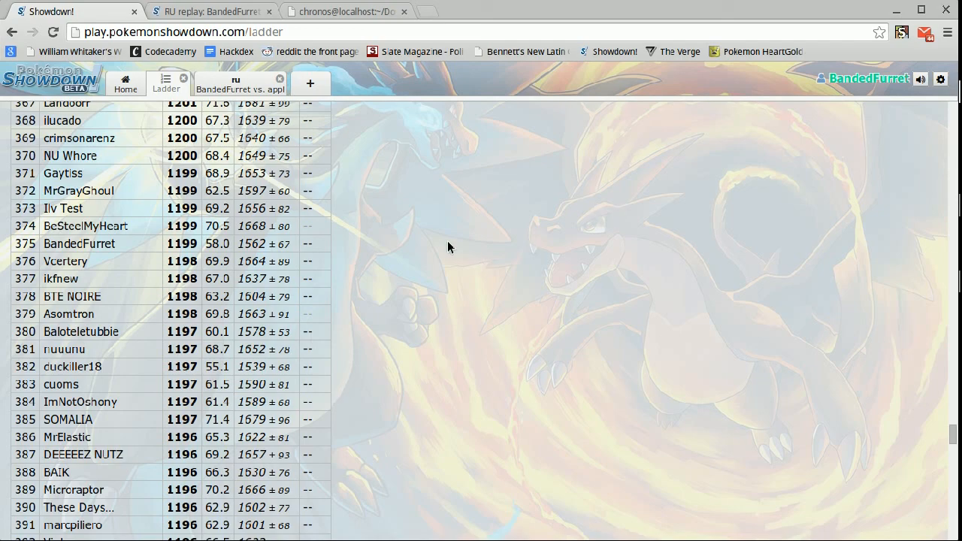
pyautogui.moveTo(124, 240)
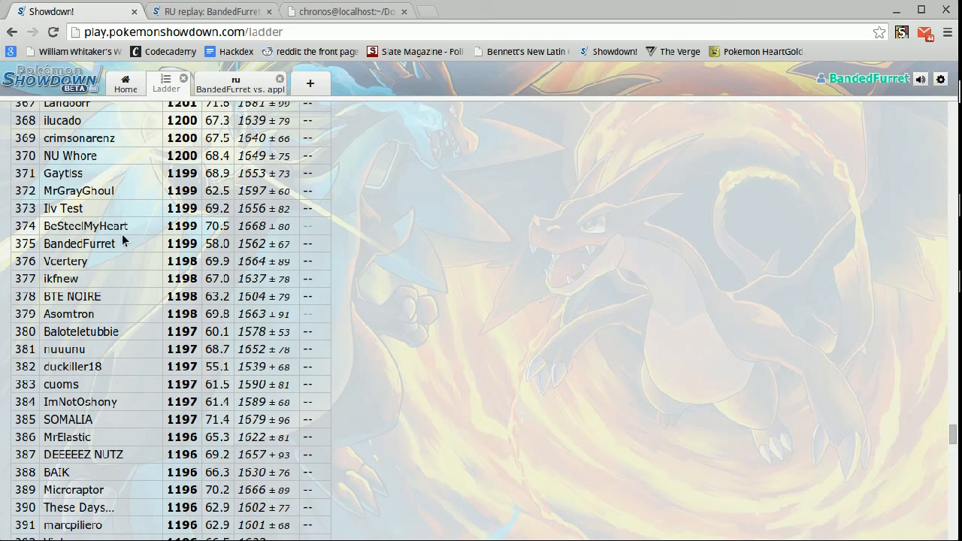
pyautogui.moveTo(370, 251)
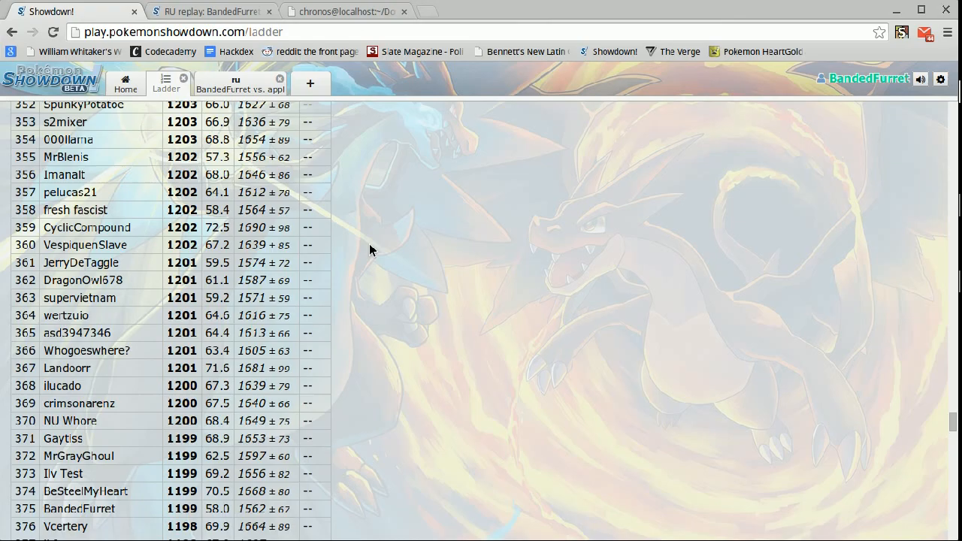
# - Scroll through the RU ladder rankings, then go back to the Home screen
pyautogui.scroll(3)
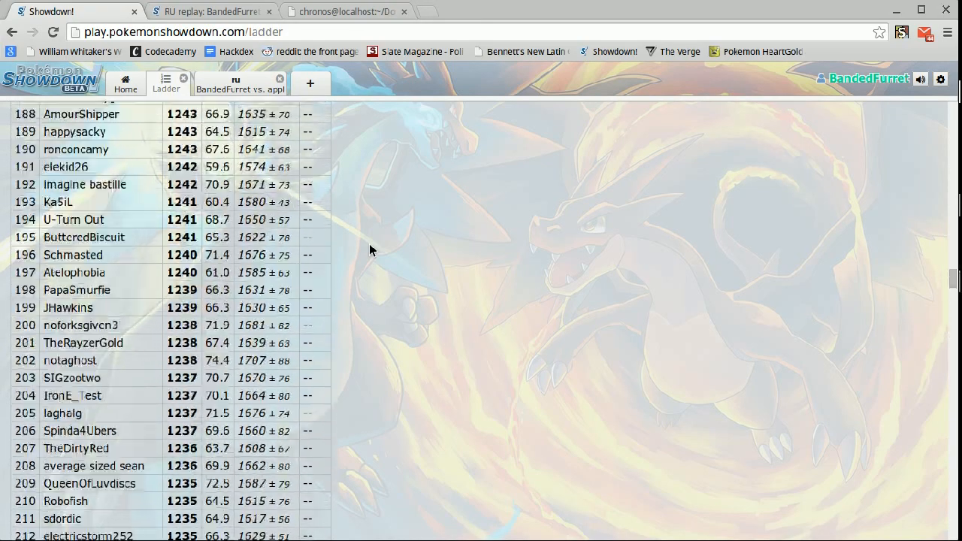
pyautogui.scroll(3)
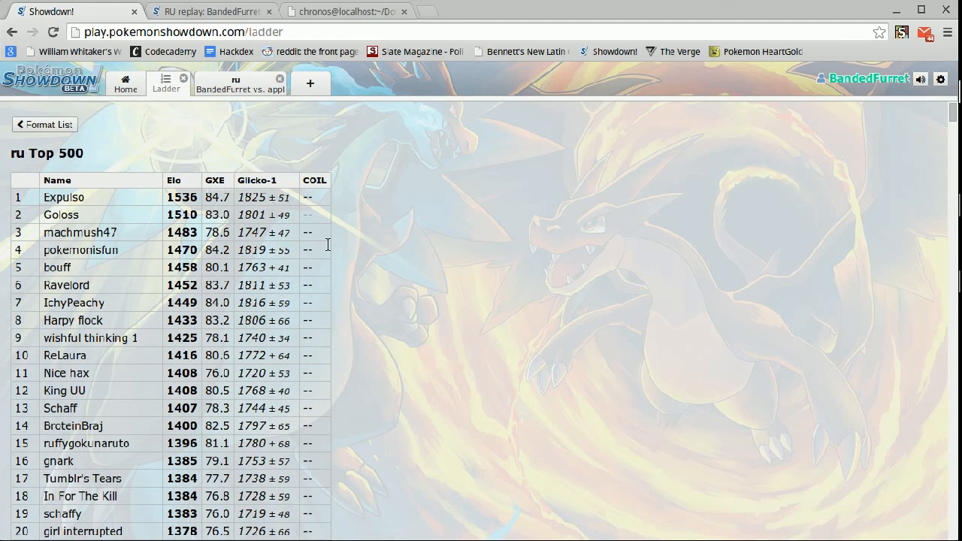
pyautogui.scroll(-3)
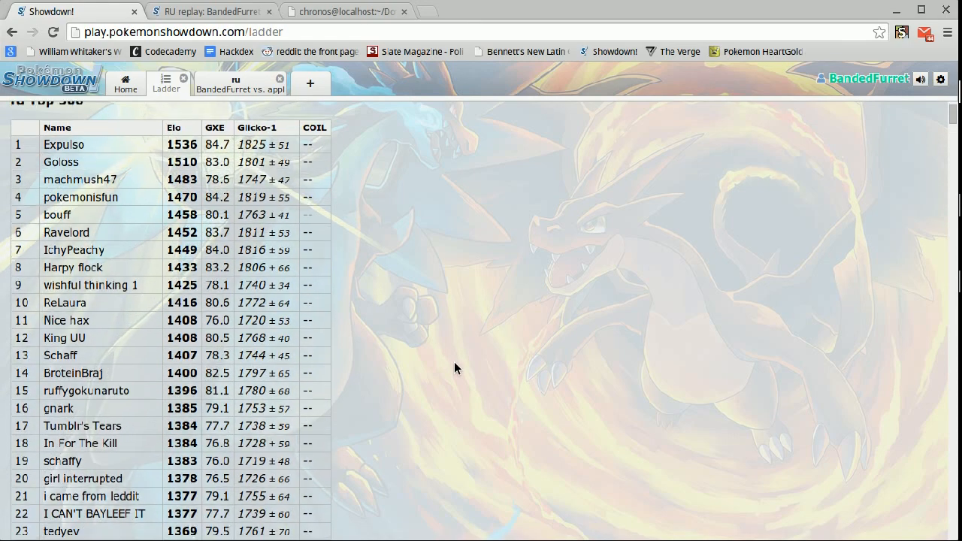
pyautogui.scroll(-3)
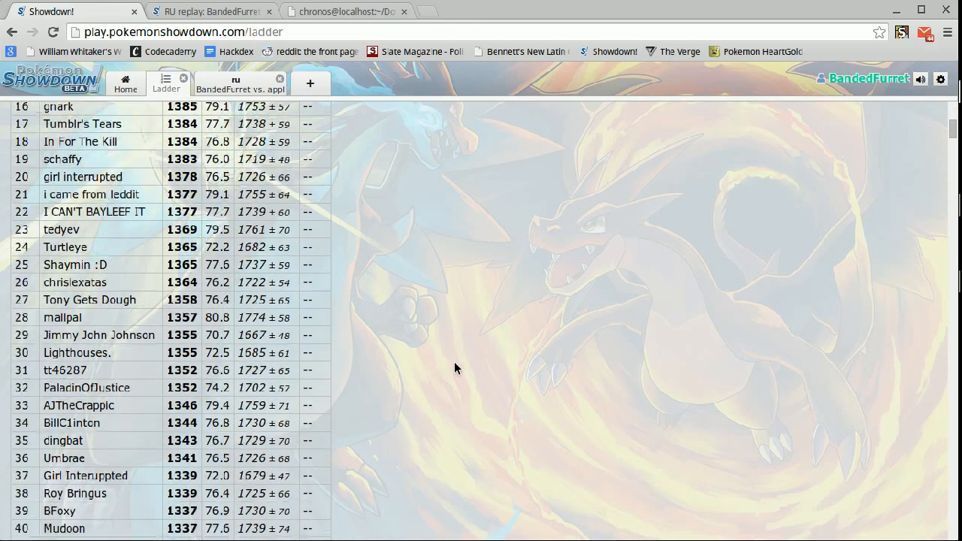
pyautogui.scroll(-3)
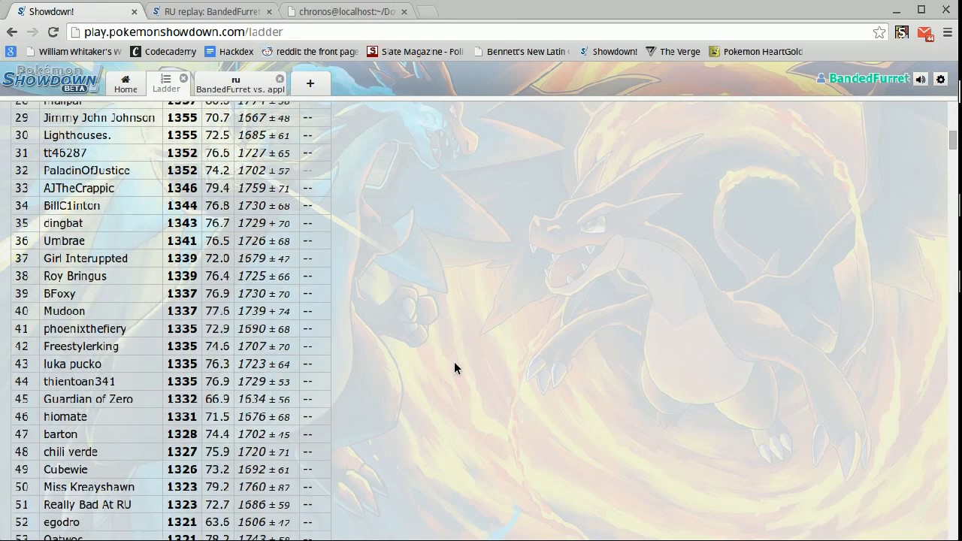
pyautogui.scroll(-3)
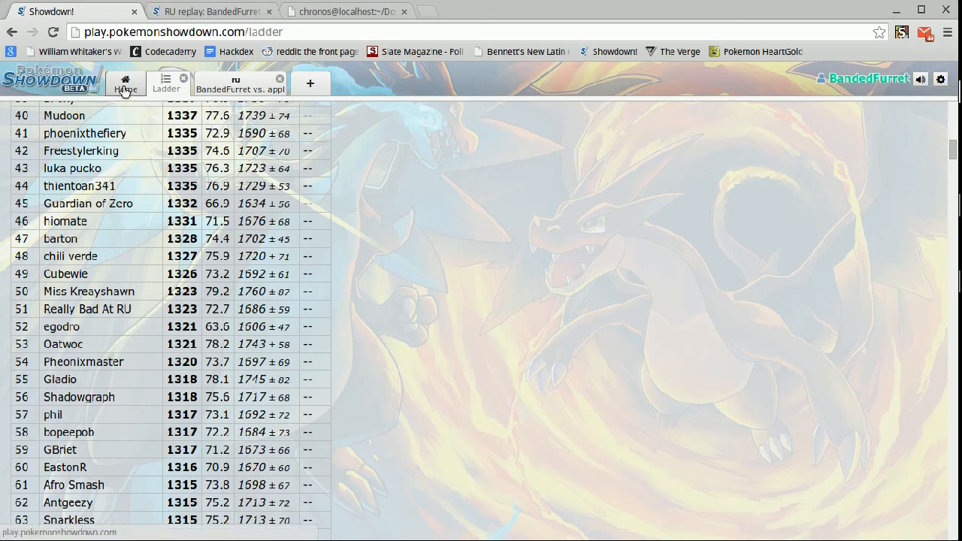
pyautogui.click(124, 82)
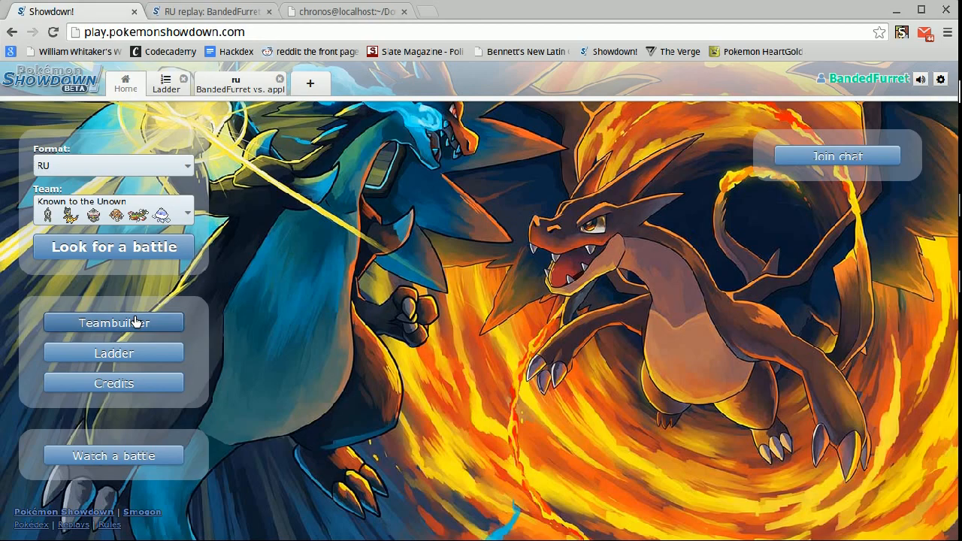
# - Open the Teambuilder and scroll down through the six Known to the Unown sets
pyautogui.click(114, 321)
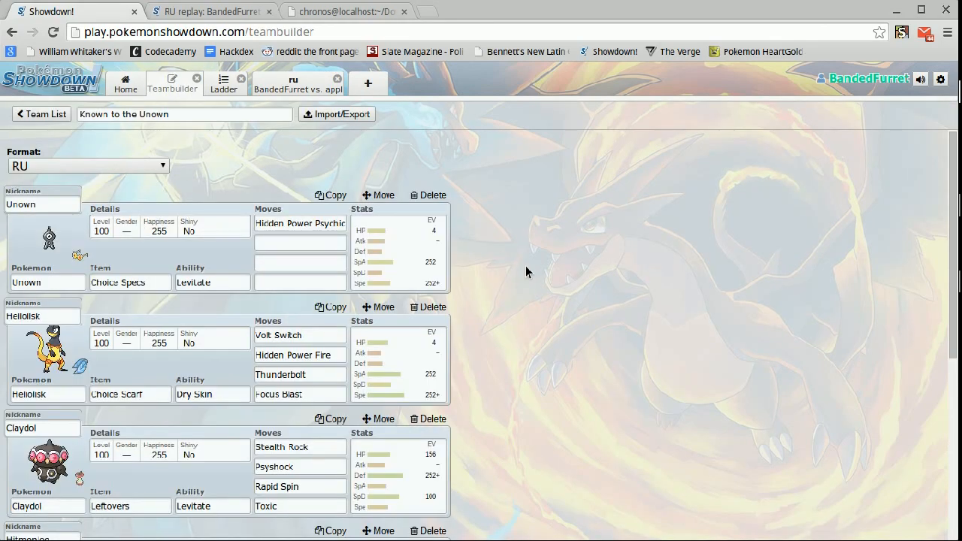
pyautogui.scroll(-3)
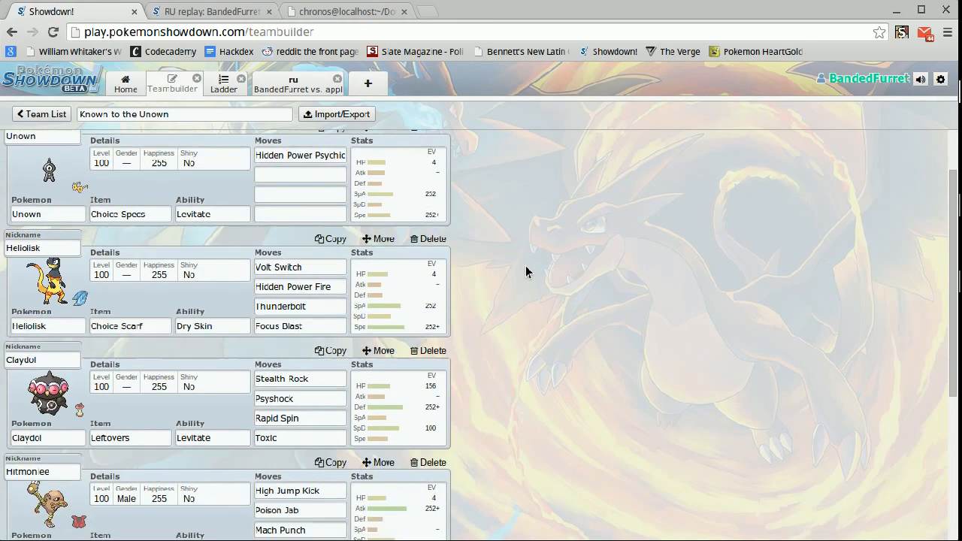
pyautogui.scroll(-3)
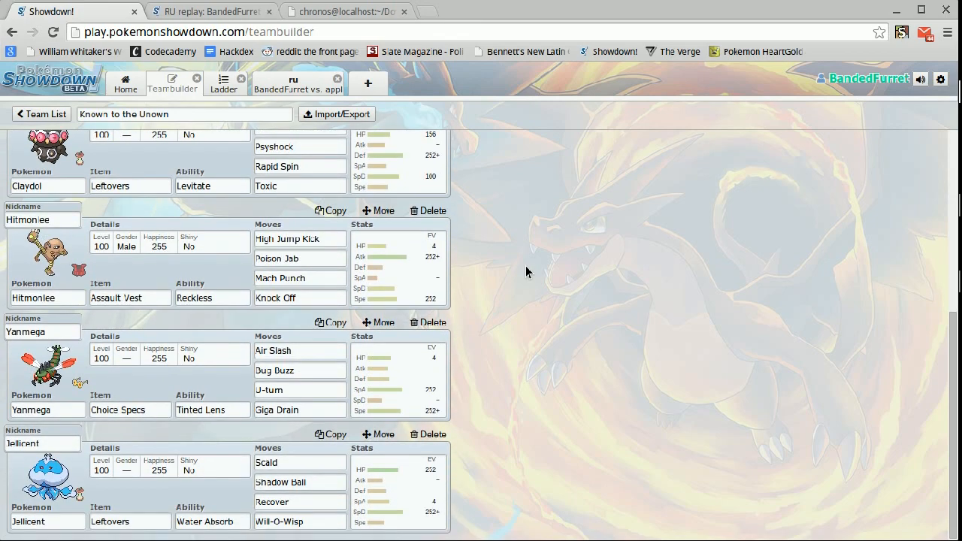